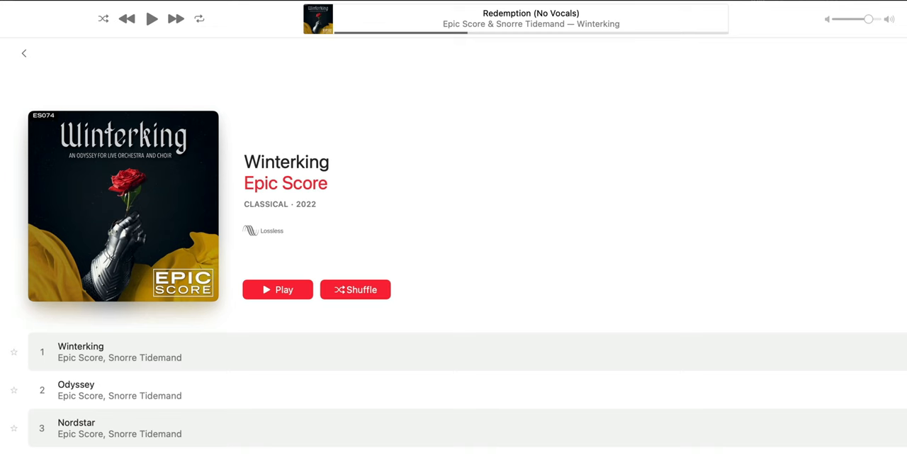
{"action": "mouse_move", "coordinate": [488, 451]}
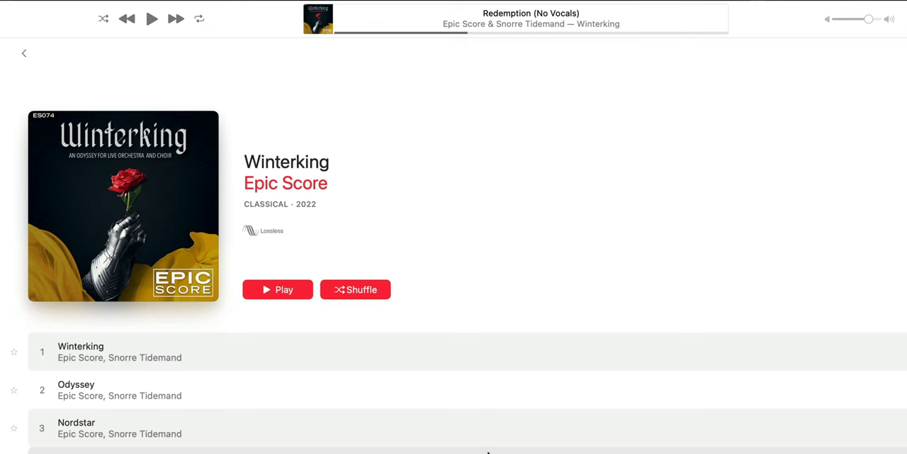
- Import the Redemption audio file onto a new track, skipping the tempo analysis editor
{"action": "scroll", "scroll_direction": "down", "scroll_amount": 3}
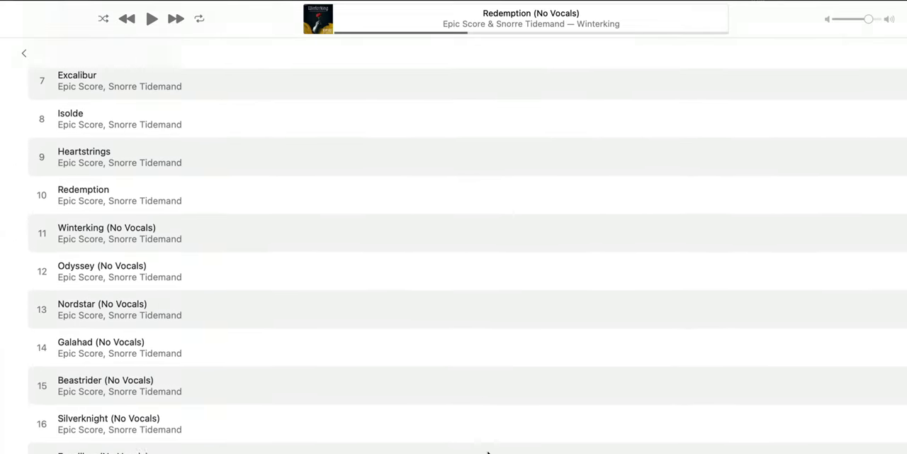
{"action": "scroll", "scroll_direction": "down", "scroll_amount": 3}
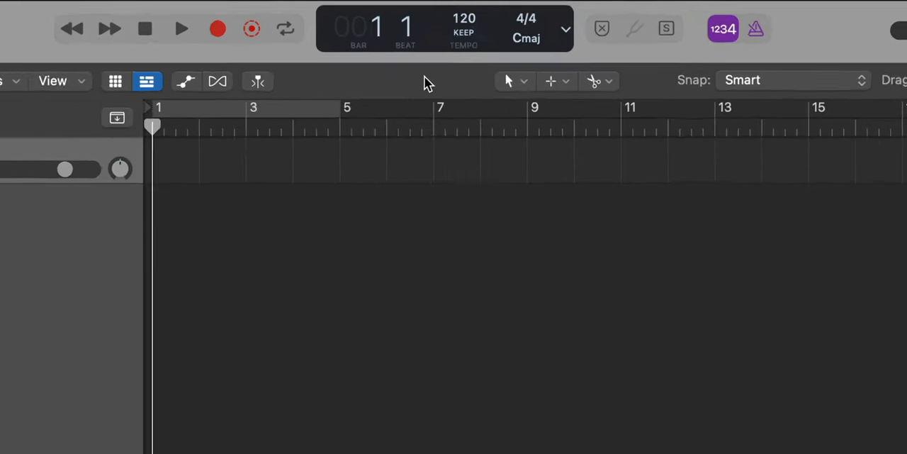
{"action": "left_click", "coordinate": [465, 31]}
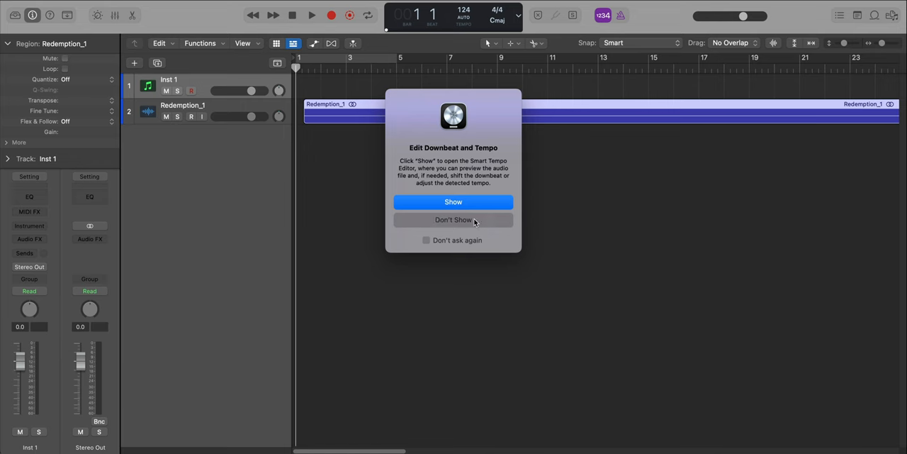
{"action": "left_click", "coordinate": [454, 218]}
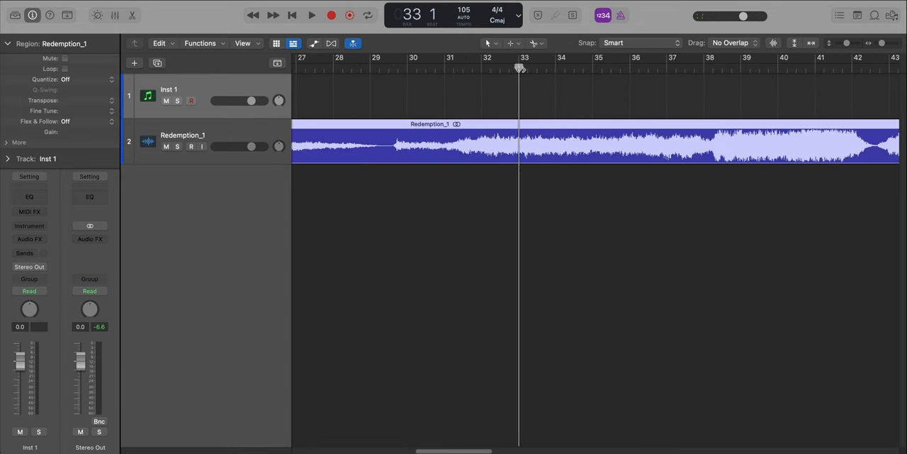
- Set a cycle range over bars 33–35 and split the Redemption region at bar 33
{"action": "left_click", "coordinate": [326, 14]}
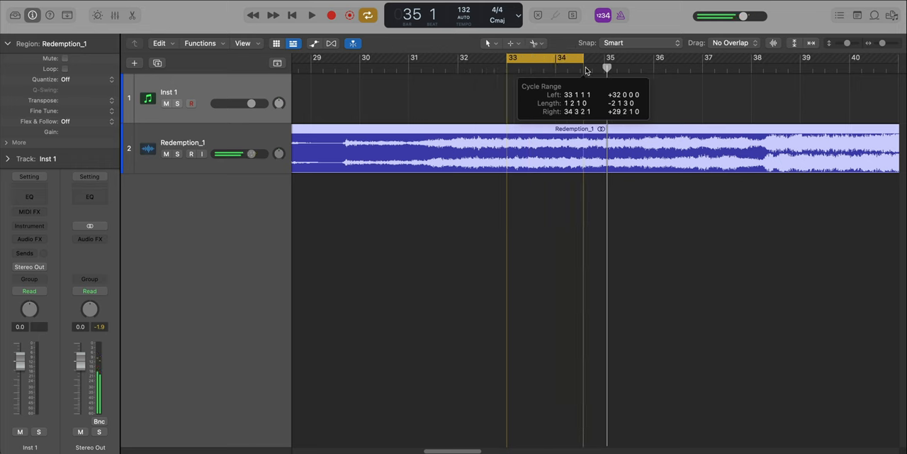
{"action": "left_click", "coordinate": [328, 14]}
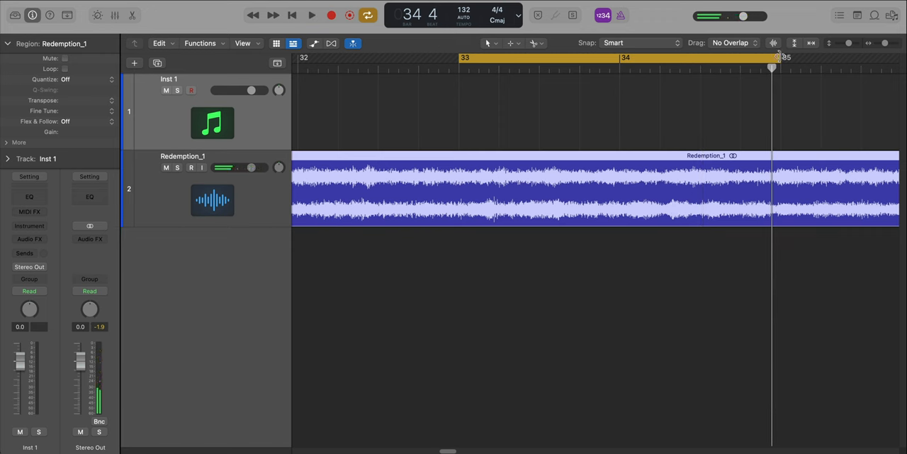
{"action": "left_click", "coordinate": [304, 14]}
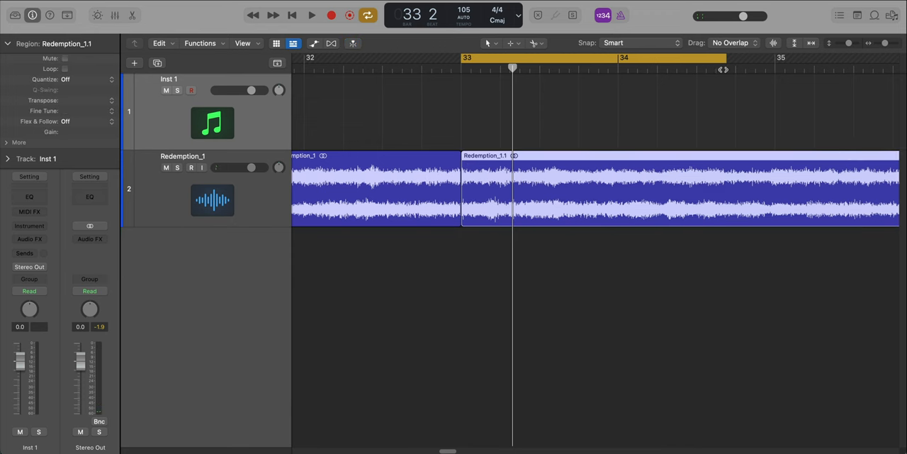
{"action": "mouse_move", "coordinate": [723, 164]}
{"action": "type", "text": "1"}
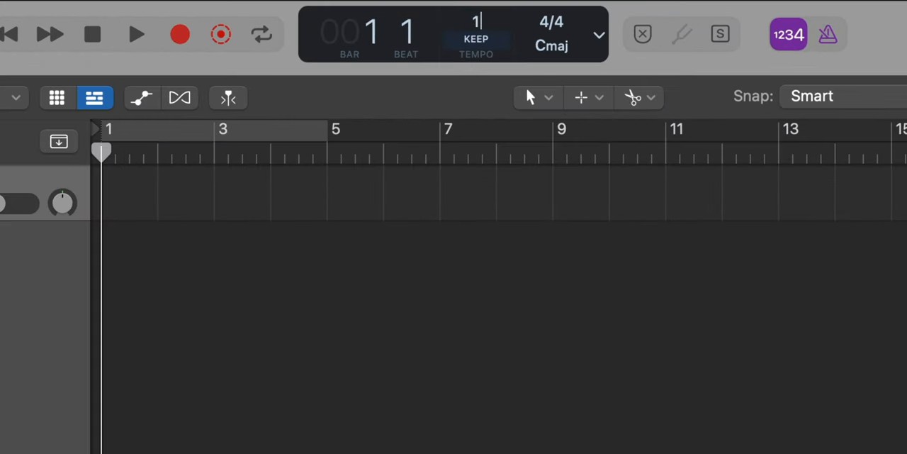
- Set the project tempo to 164 BPM
{"action": "type", "text": "64"}
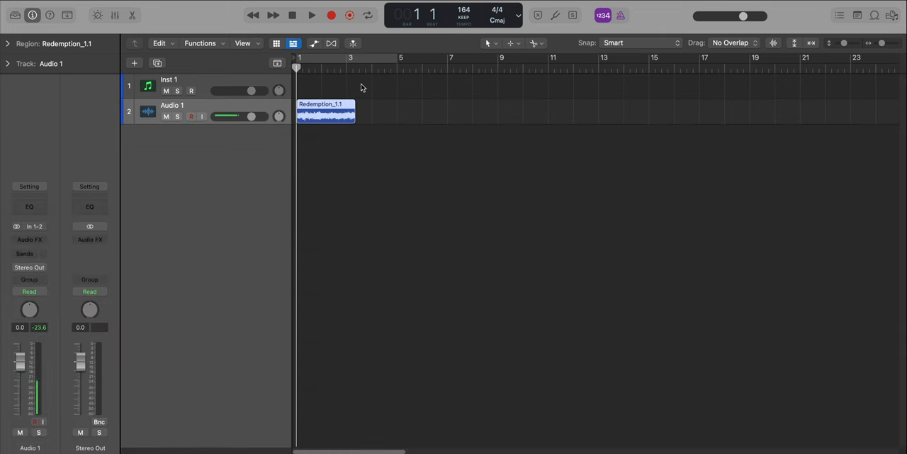
- Time-stretch the Redemption_1.1 region so it ends at bar 5
{"action": "left_click", "coordinate": [326, 15]}
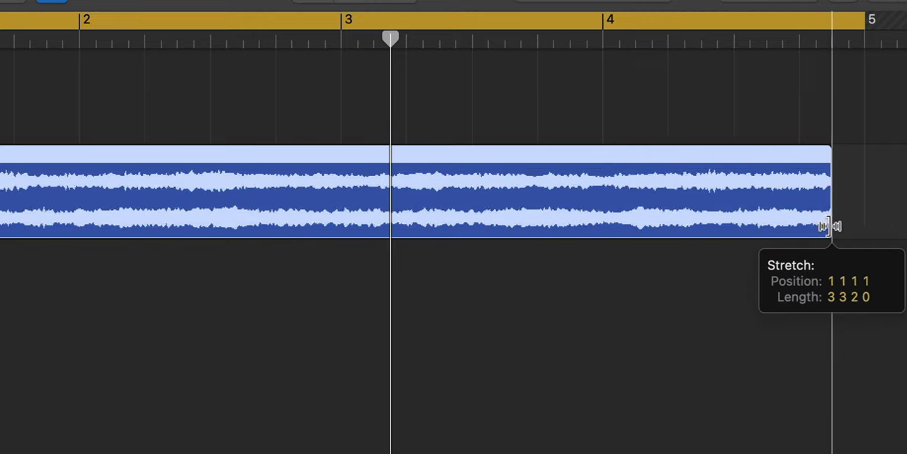
{"action": "left_click_drag", "start_coordinate": [830, 226], "coordinate": [864, 232]}
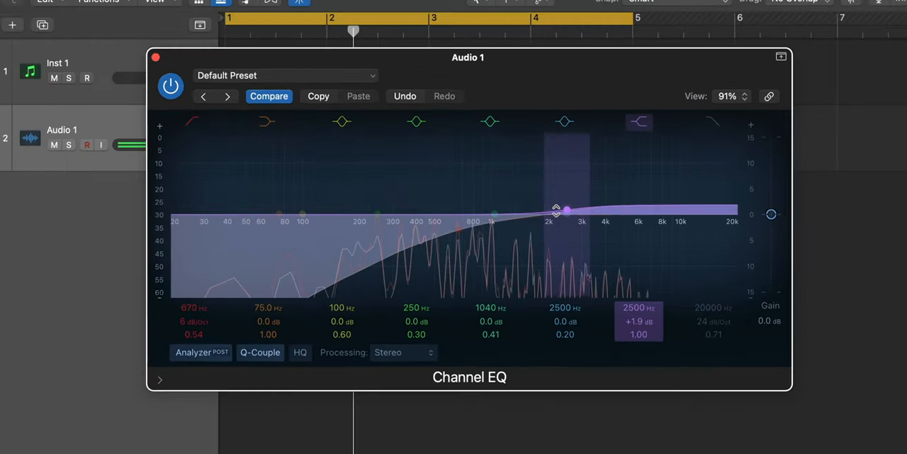
- Add a Chorus effect after the Channel EQ on the Audio 1 track
{"action": "left_click", "coordinate": [153, 59]}
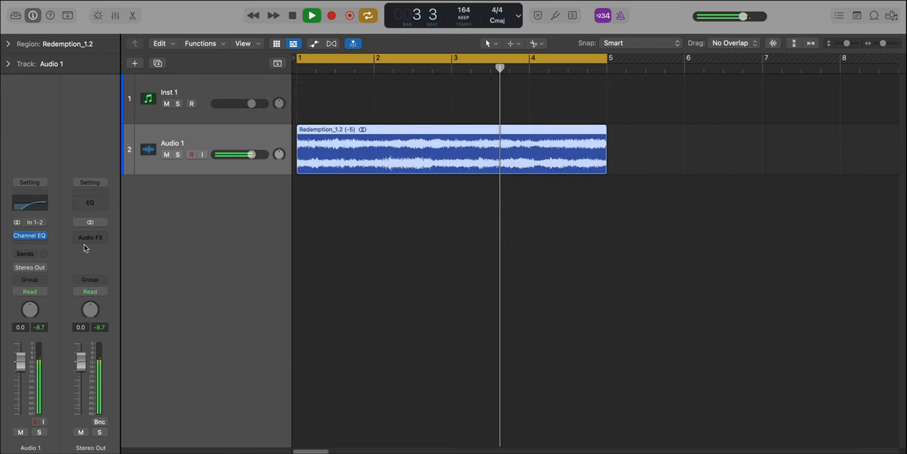
{"action": "left_click", "coordinate": [91, 237]}
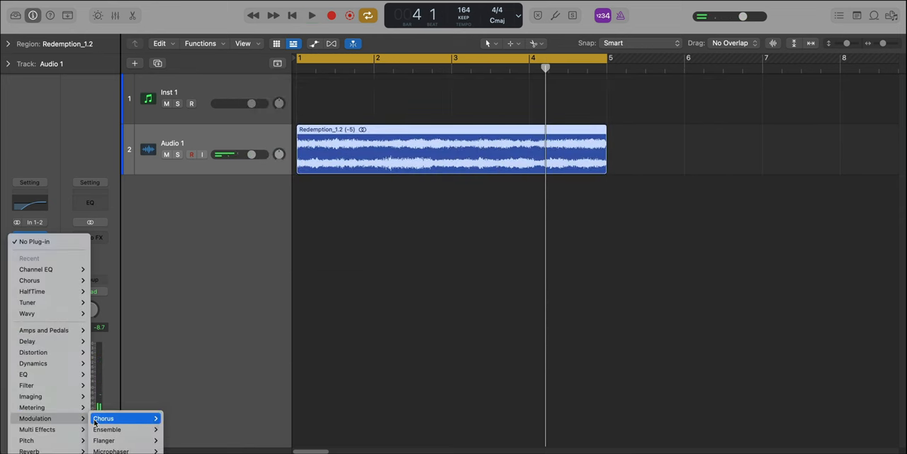
{"action": "left_click", "coordinate": [114, 417]}
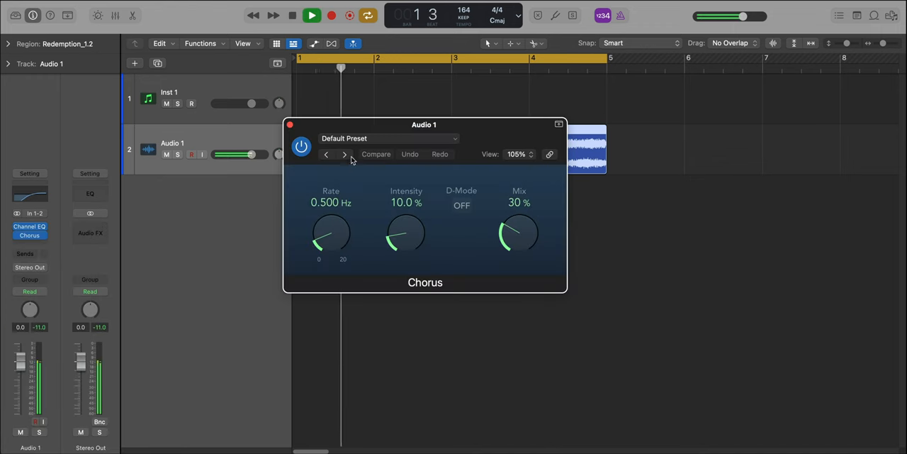